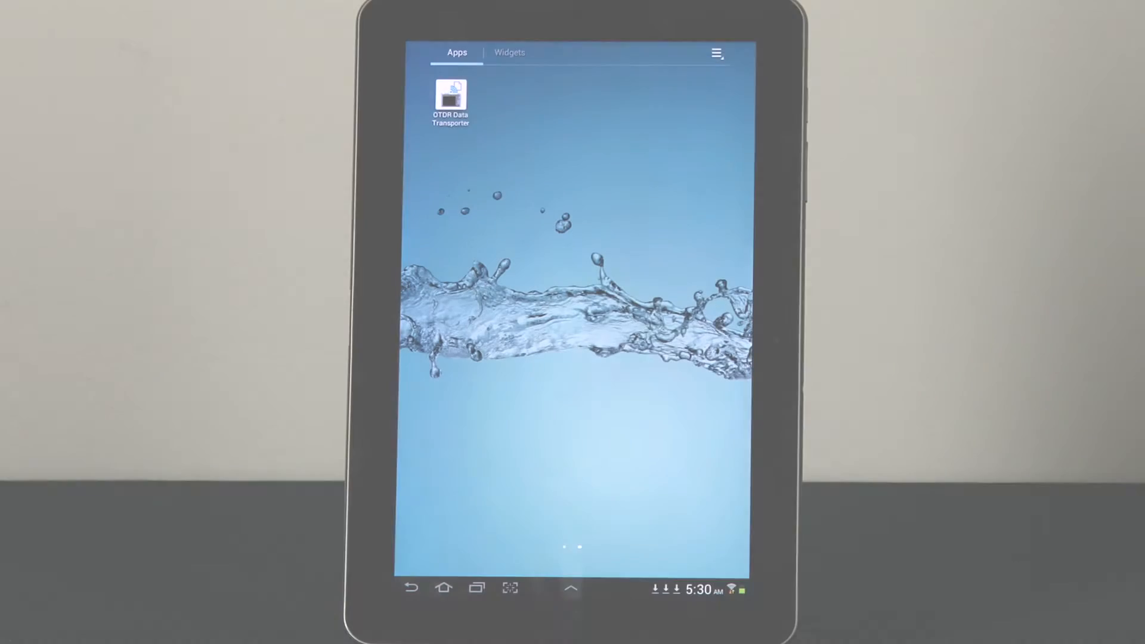
Launch the OTDR Data Transporter app from the home screen to show the Wi-Fi SSID list.
click(450, 103)
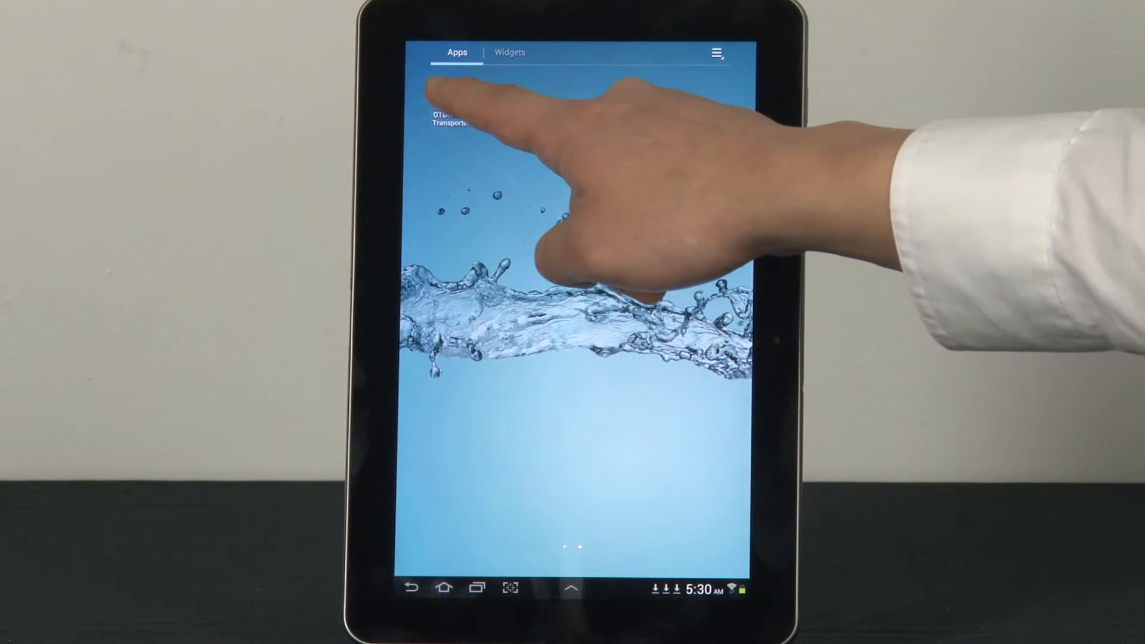
click(453, 120)
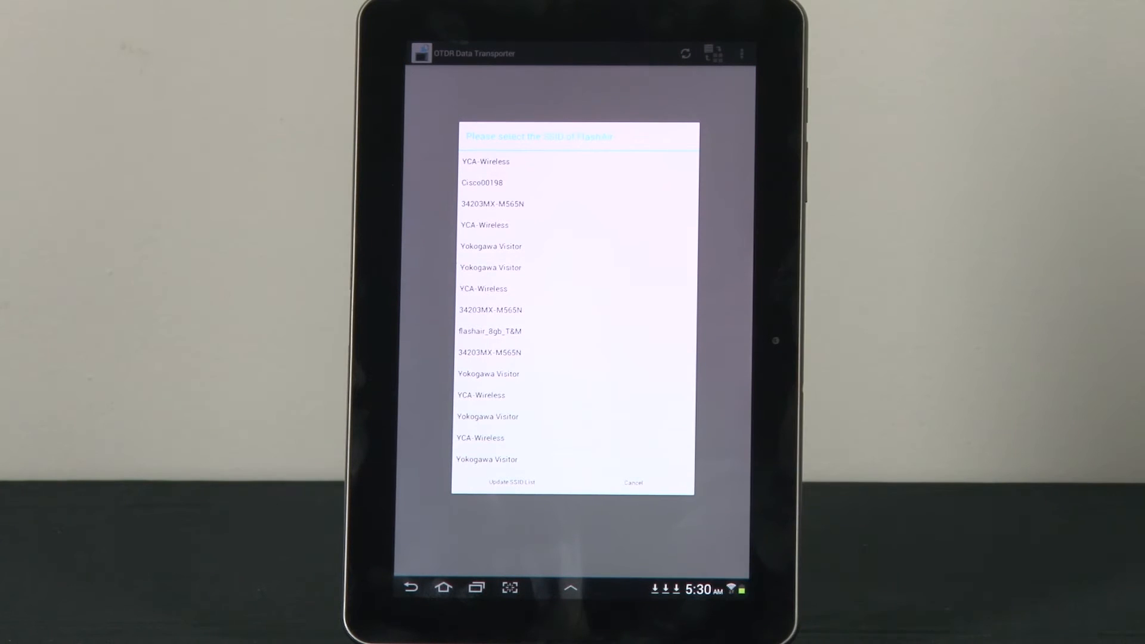